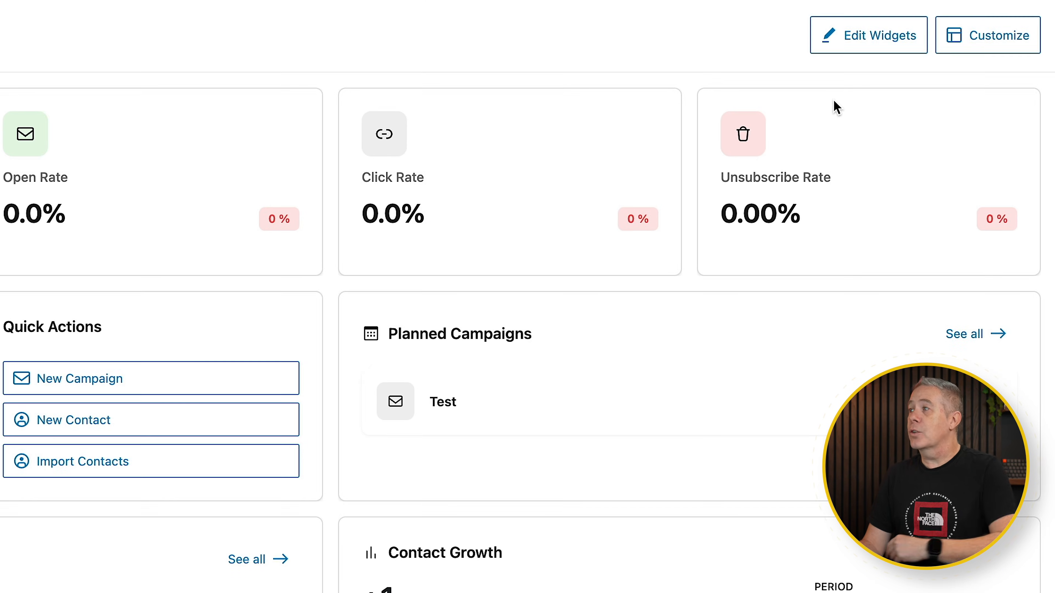
mouse_move(961, 47)
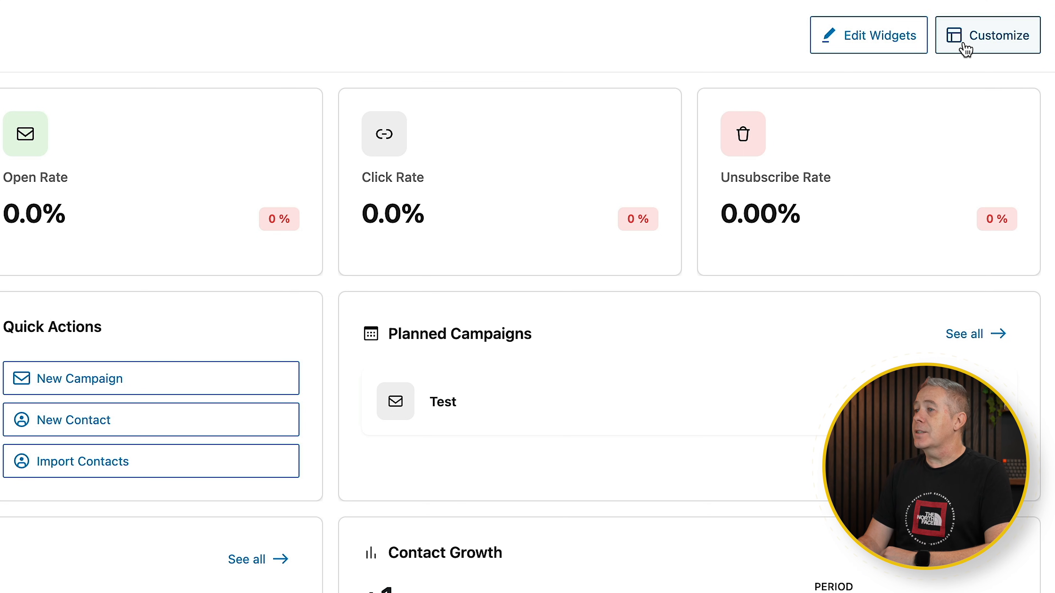
Step: Enter dashboard customize mode and narrow the Open Rate card to one column
left_click(988, 35)
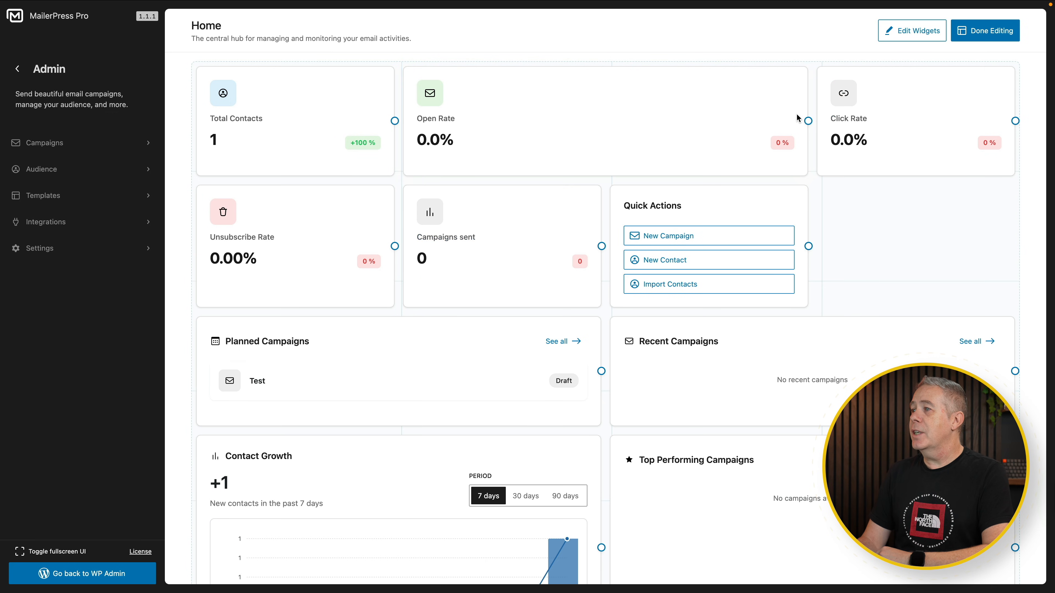
left_click(989, 33)
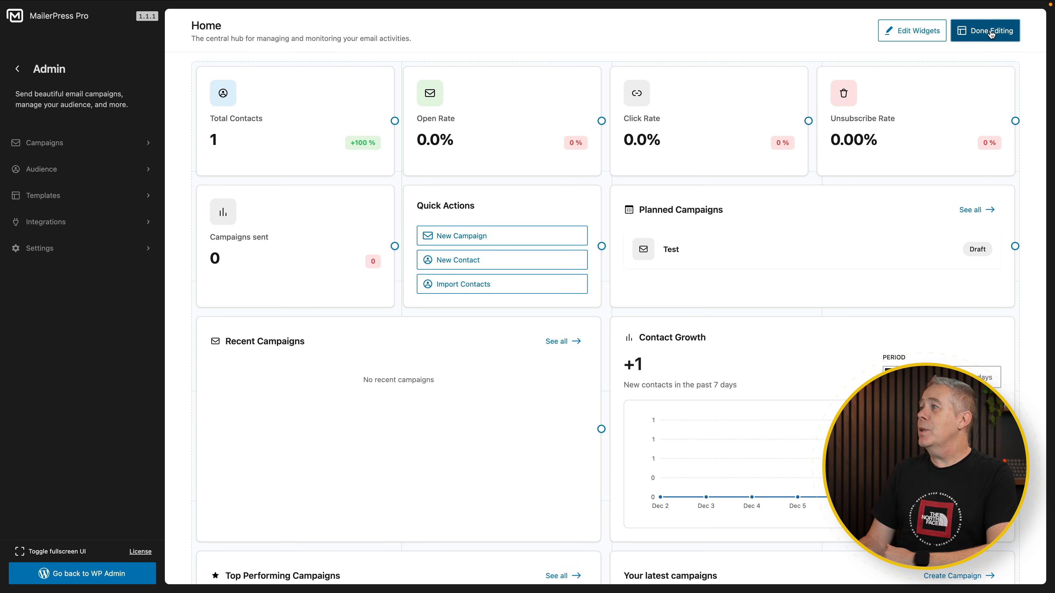
Step: Move Quick Actions to second place, then switch off the Total Contacts and Quick Actions widgets
left_click(919, 31)
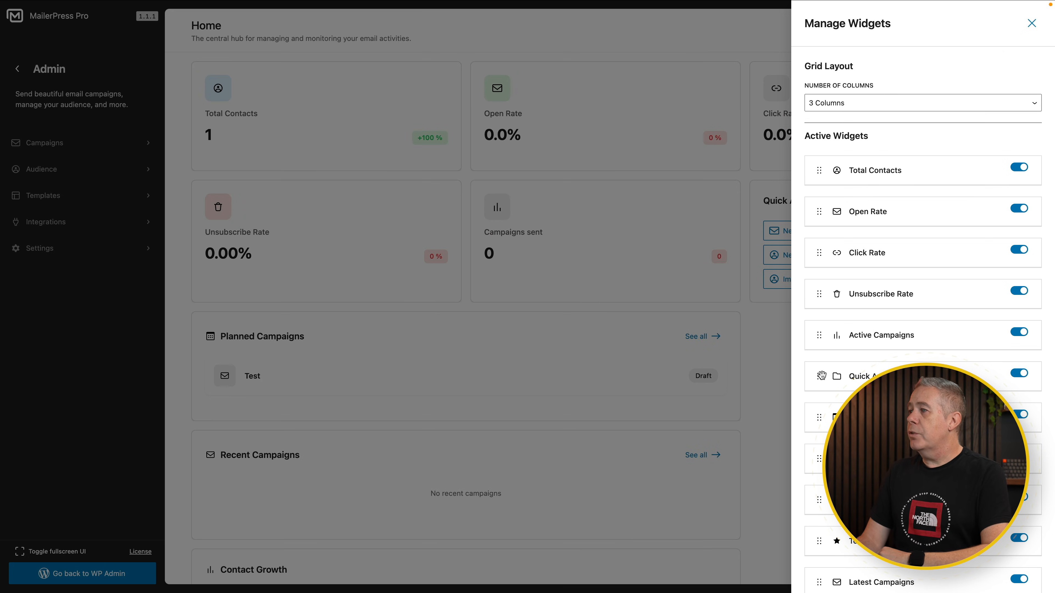
left_click_drag(819, 376, 845, 192)
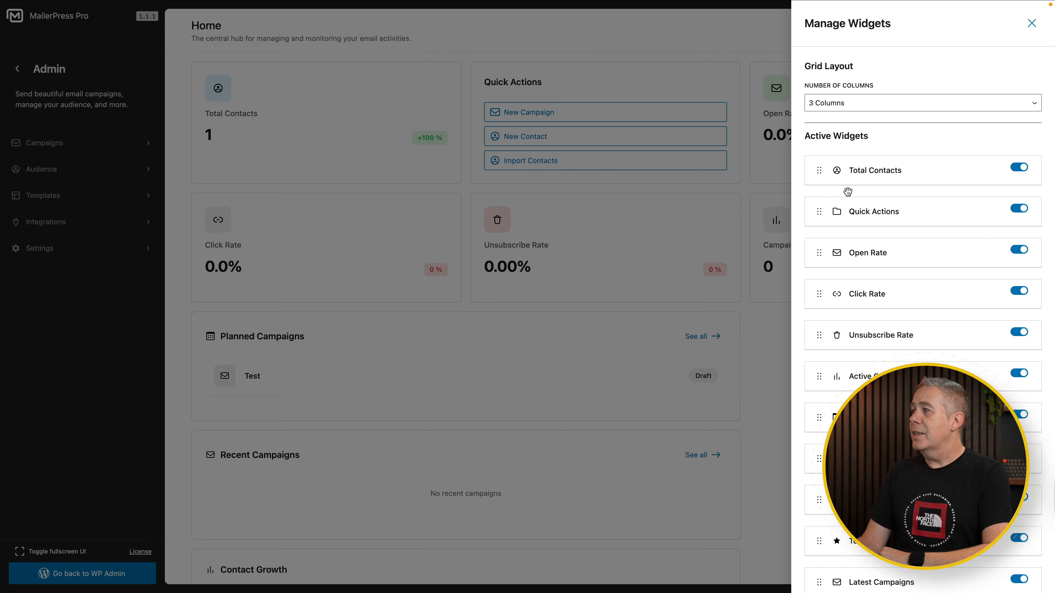
left_click(1019, 167)
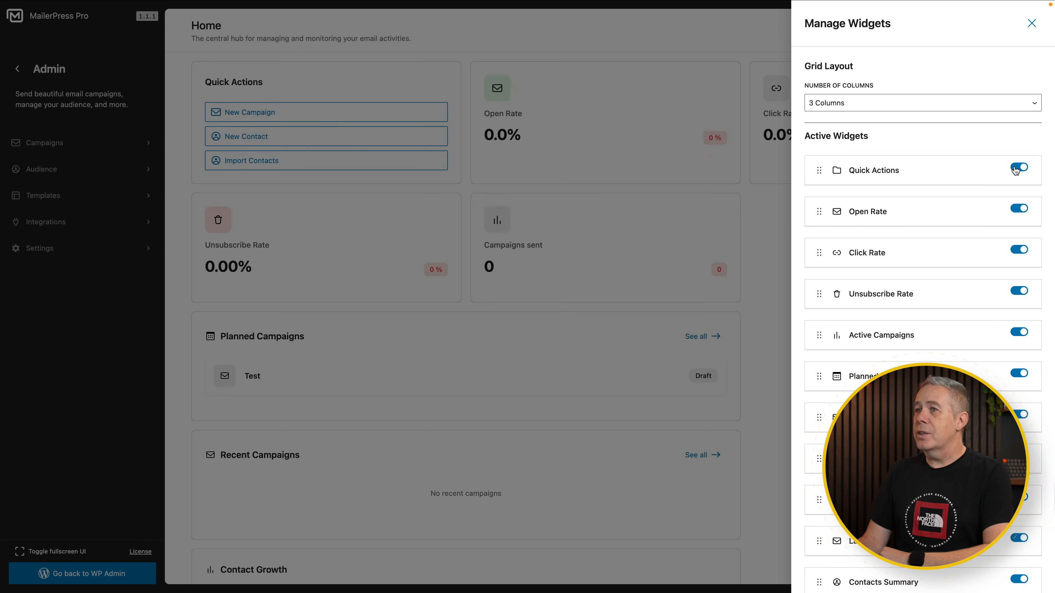
left_click(1019, 167)
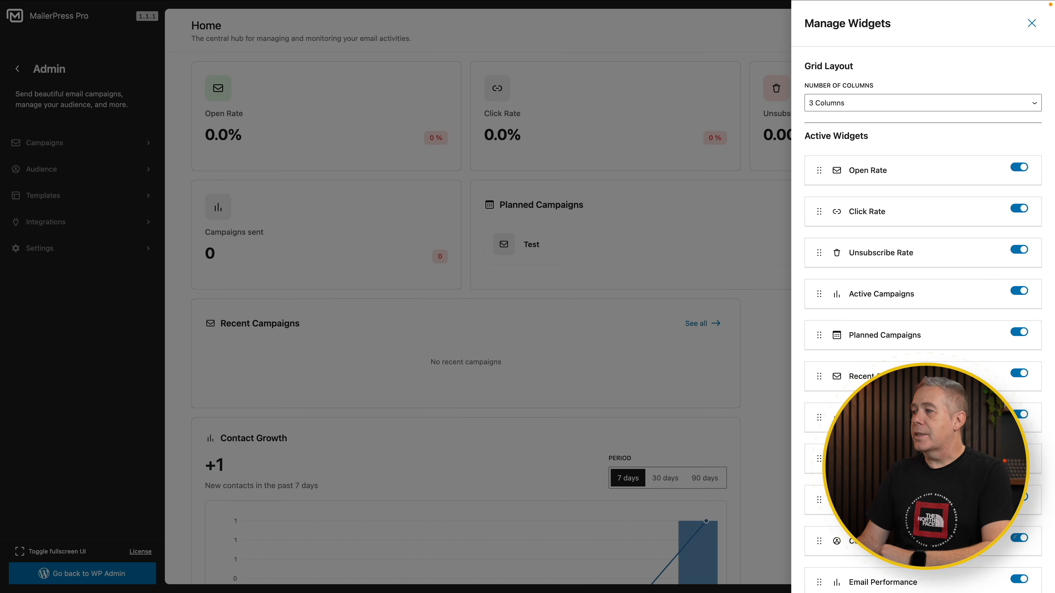
scroll("down", 3)
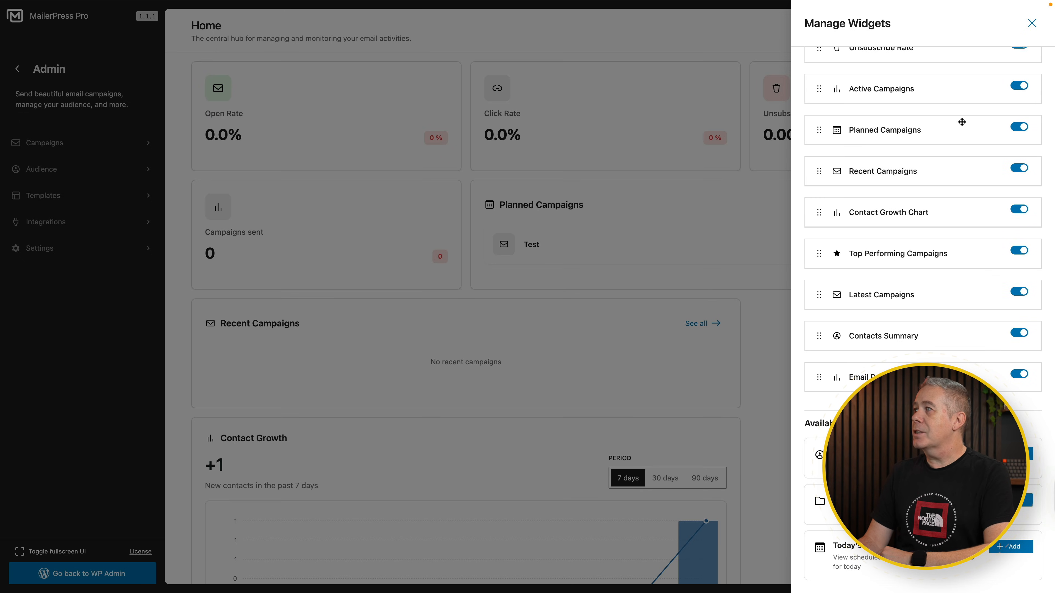
left_click(1032, 23)
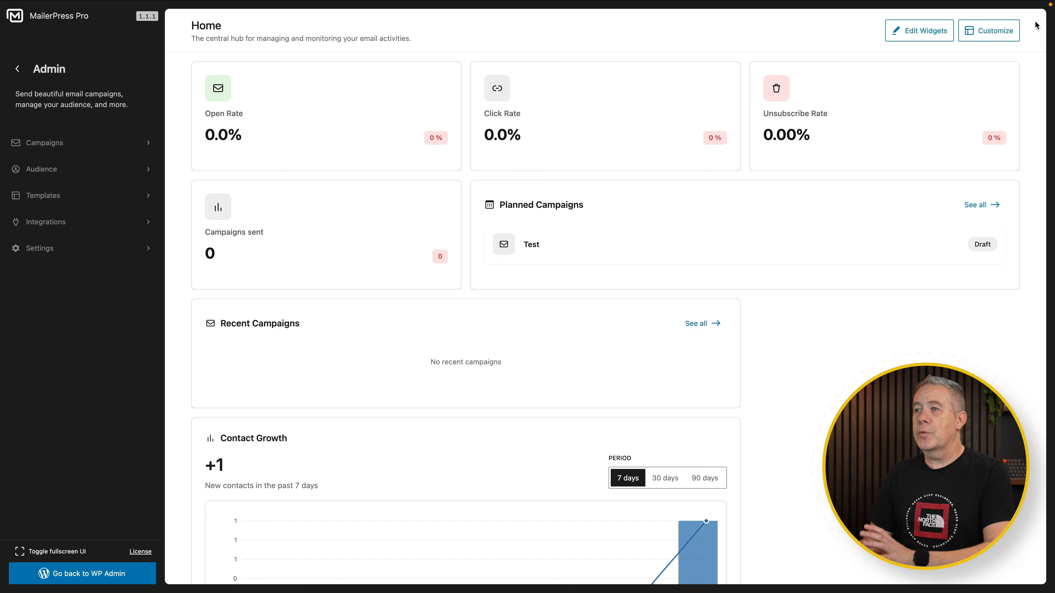
Step: Go to Audience to show the All Contacts list
left_click(983, 38)
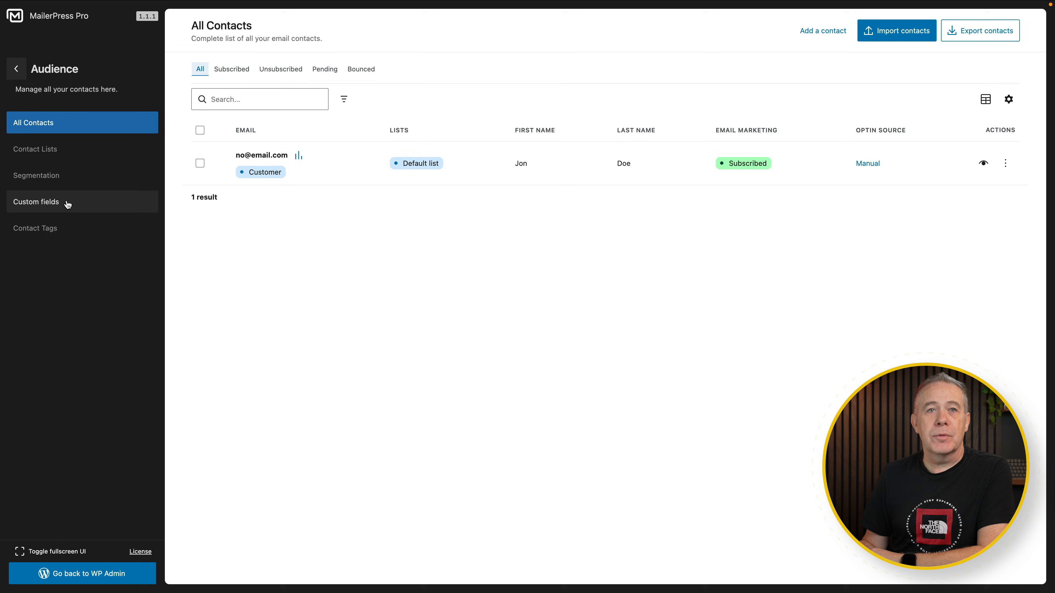
Step: Create a Text custom field named Company for contacts
left_click(37, 202)
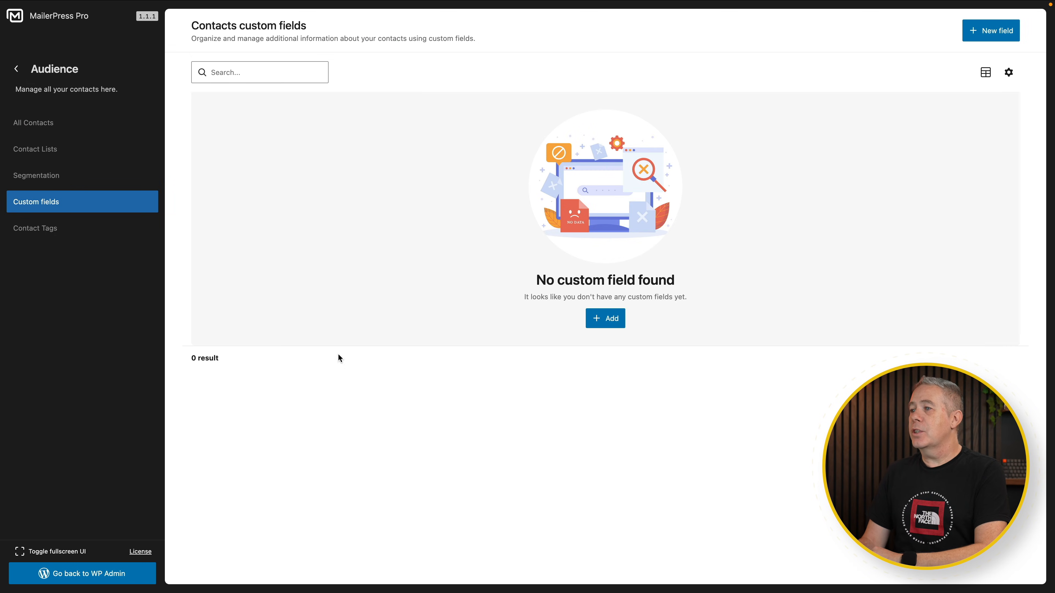
mouse_move(979, 34)
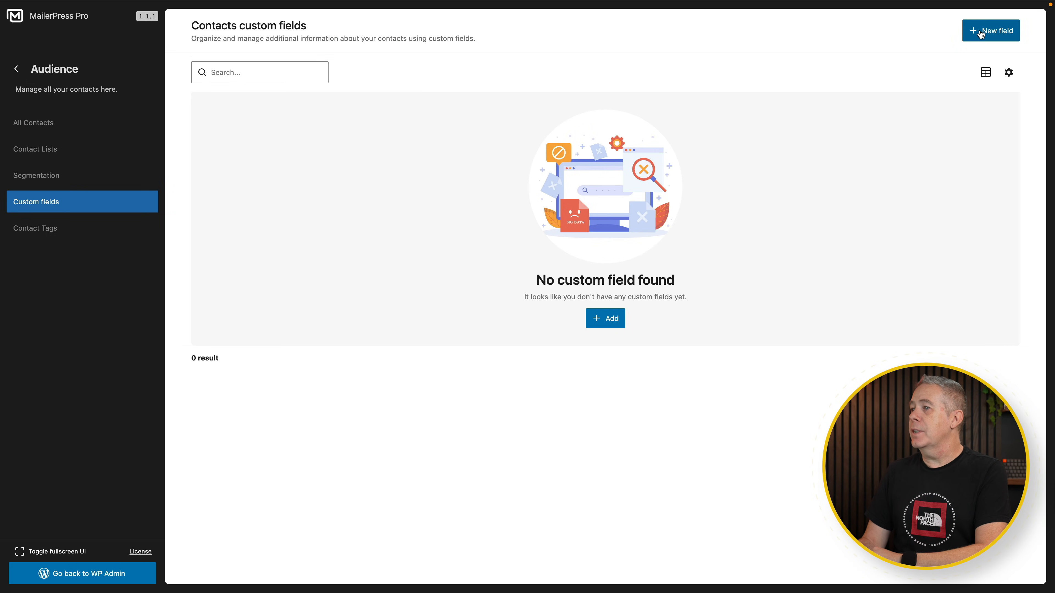
left_click(991, 31)
type("Company")
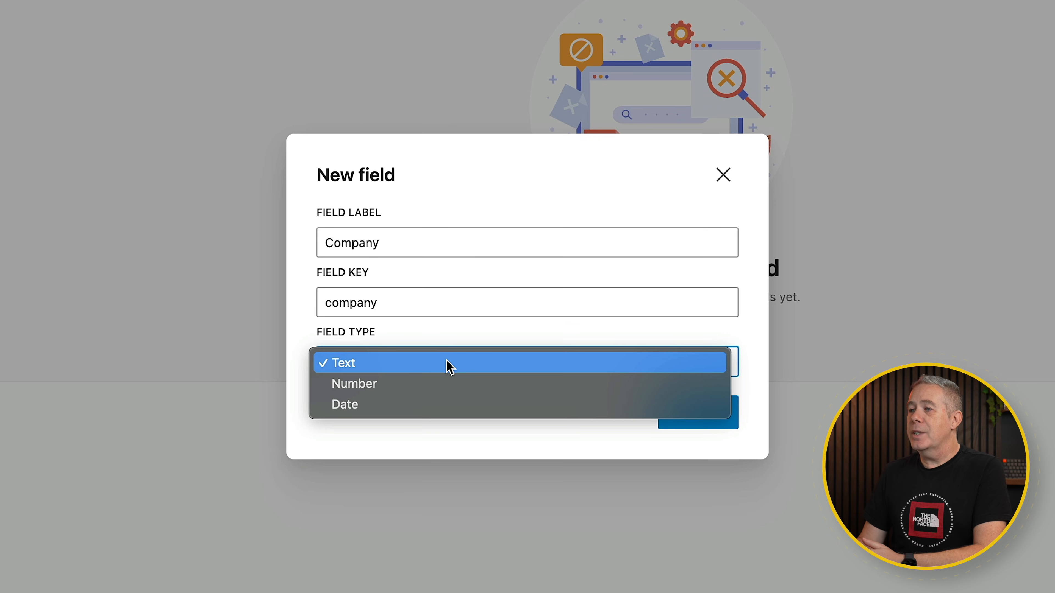
left_click(342, 363)
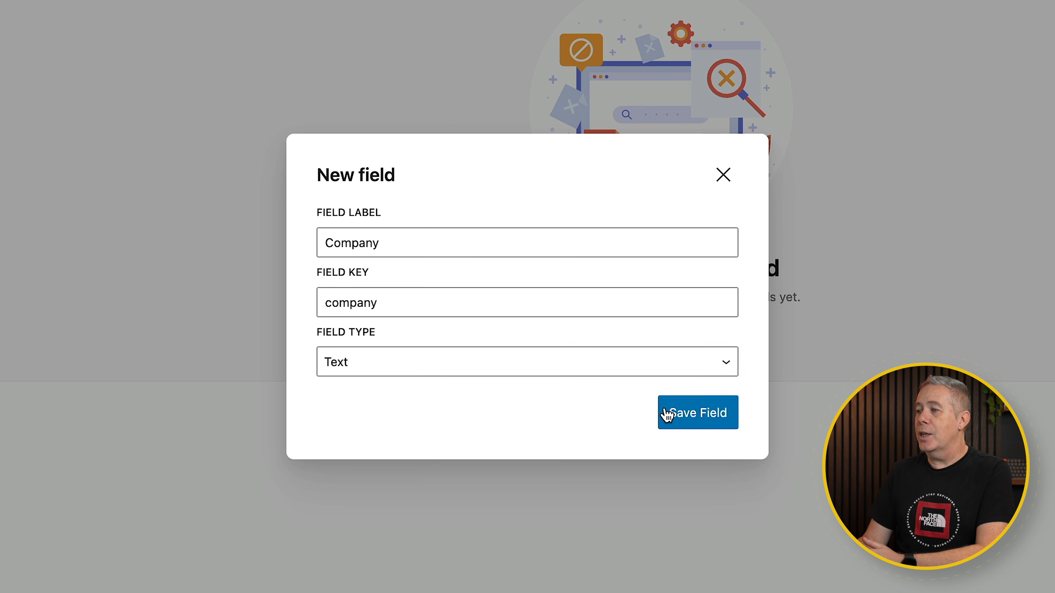
left_click(698, 413)
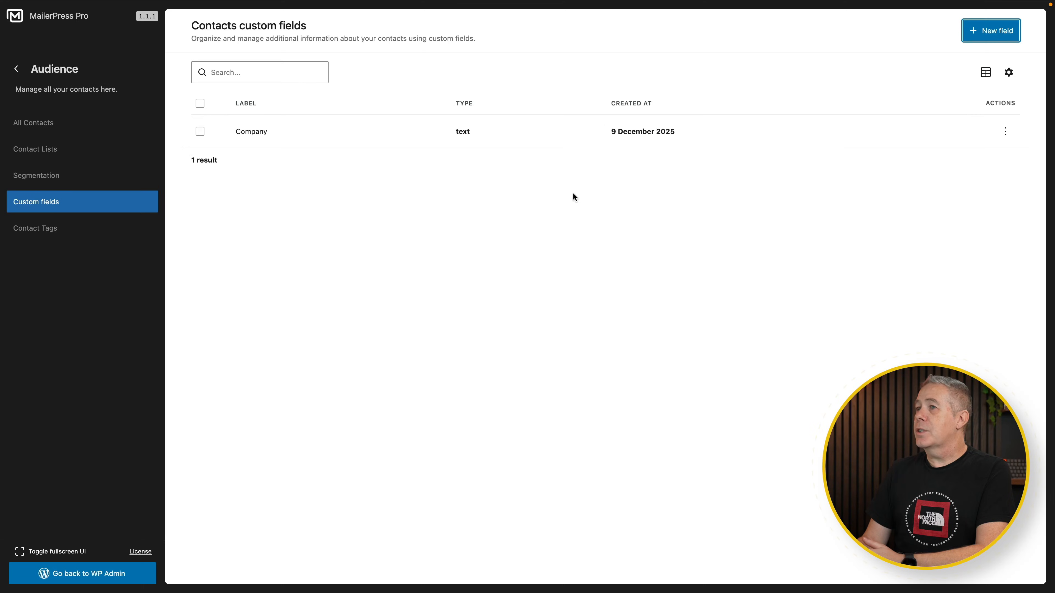
Step: Create a second Text custom field named Department and return to All Contacts
left_click(992, 31)
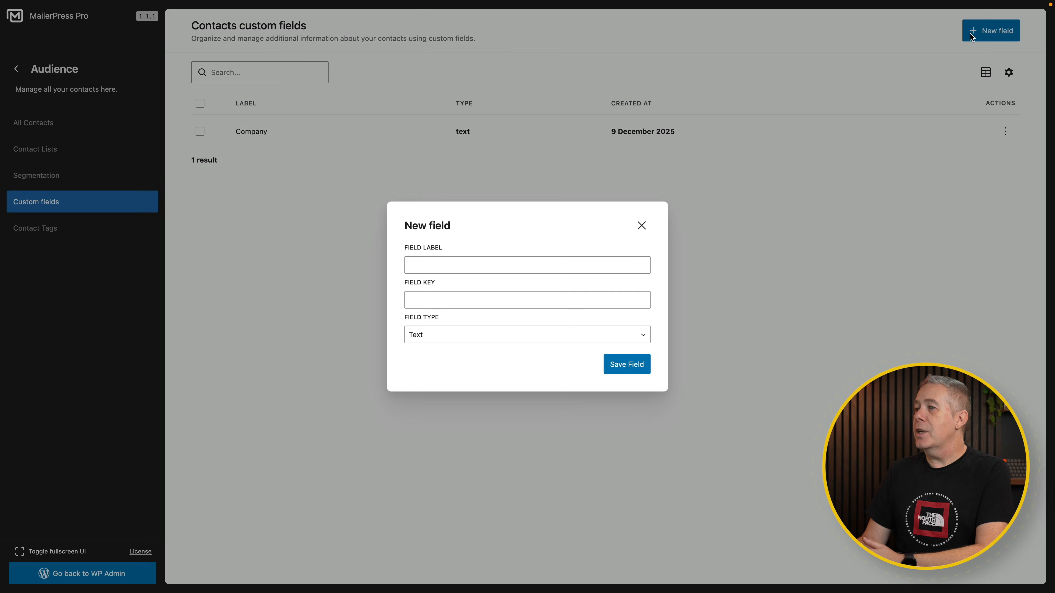
left_click(505, 264)
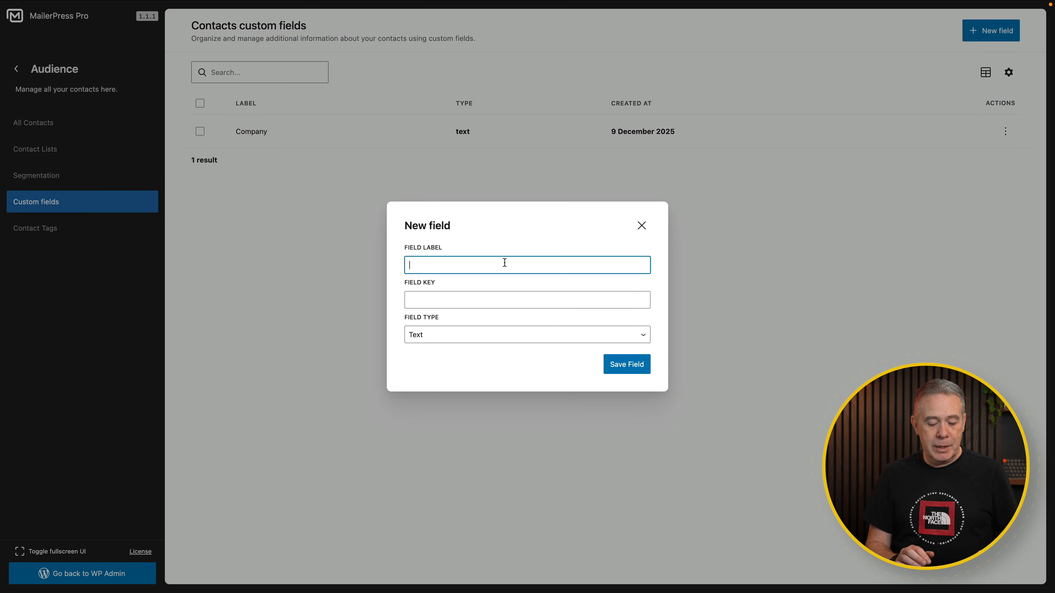
type("Department")
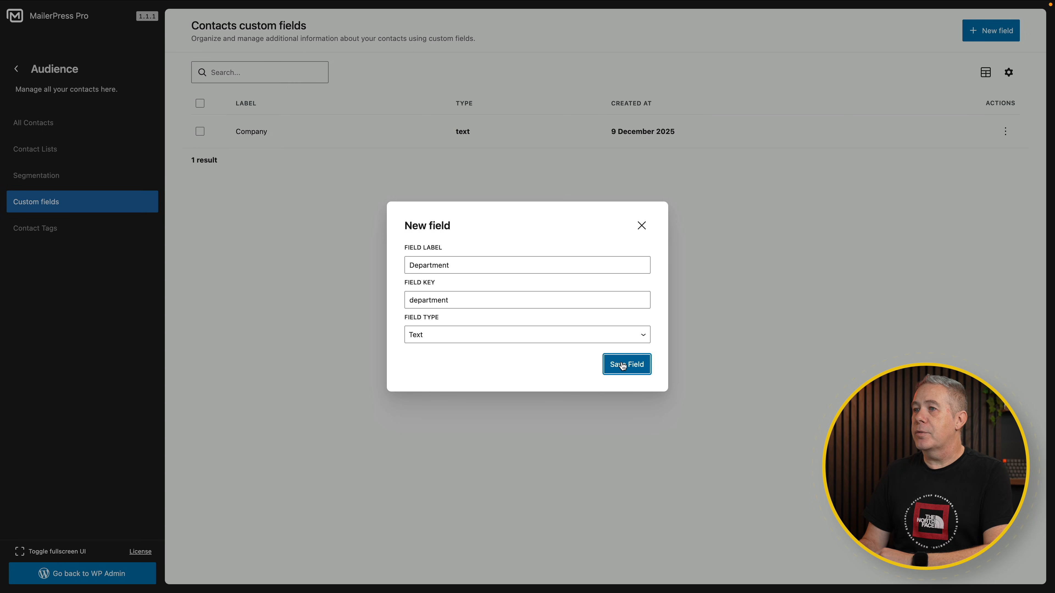
left_click(626, 364)
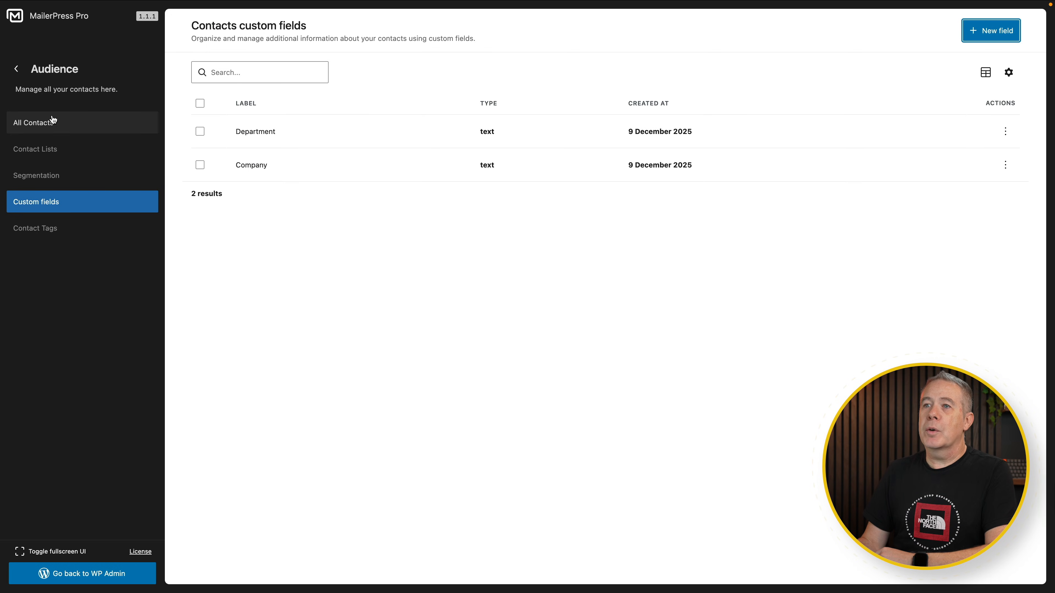
left_click(33, 123)
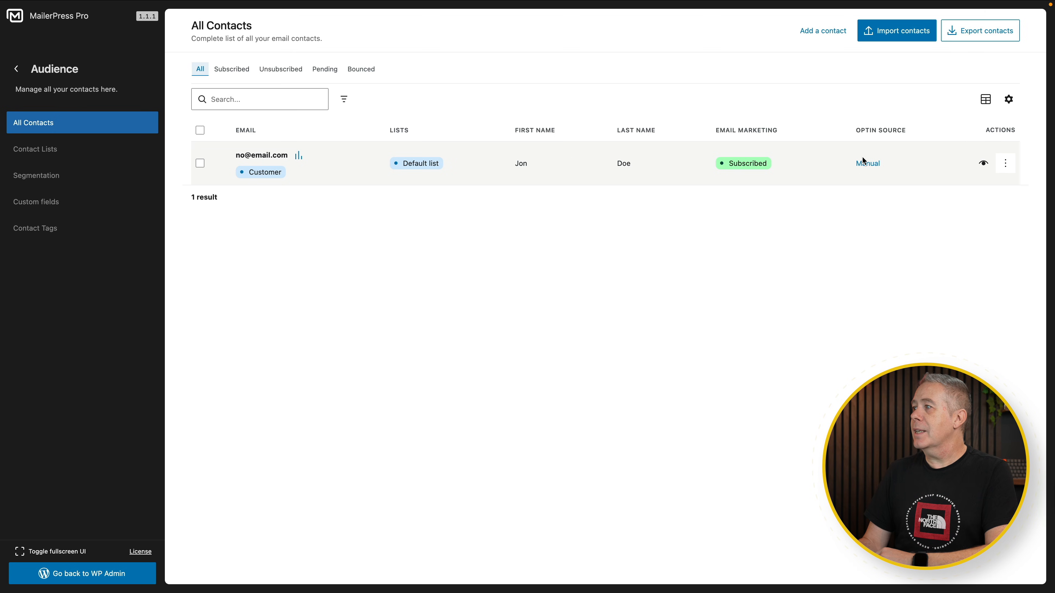
Step: Edit the contact to set Company to Google and Department to Marketing, and save
left_click(984, 163)
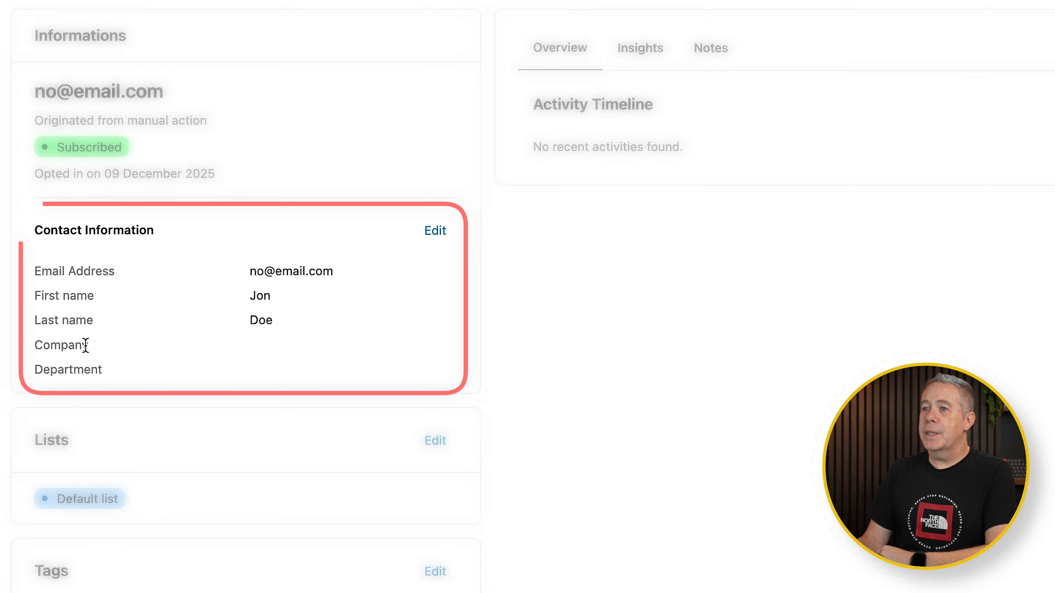
left_click(435, 231)
type("Marketing")
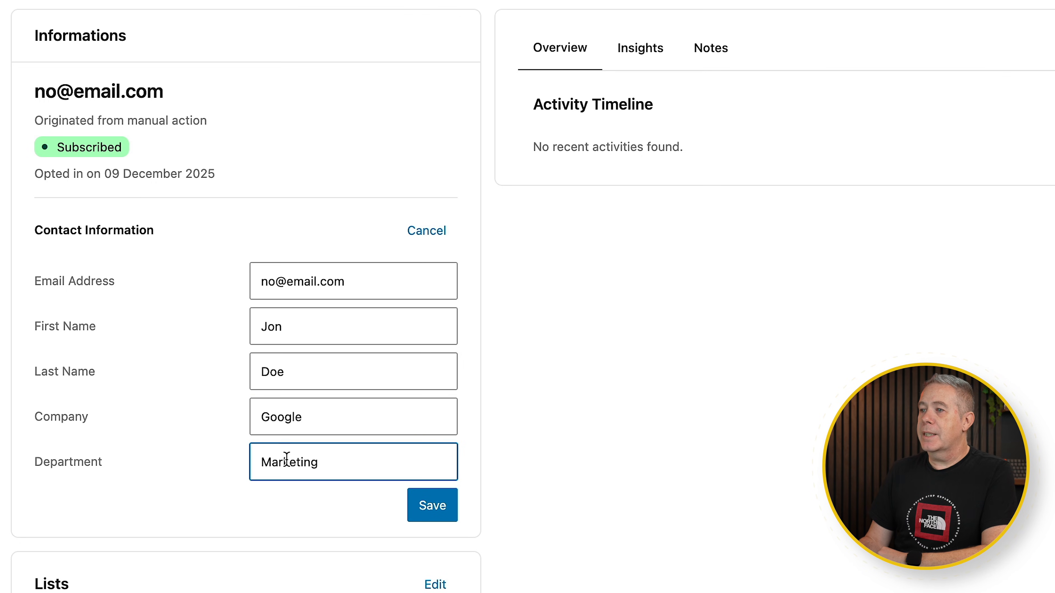
left_click(433, 506)
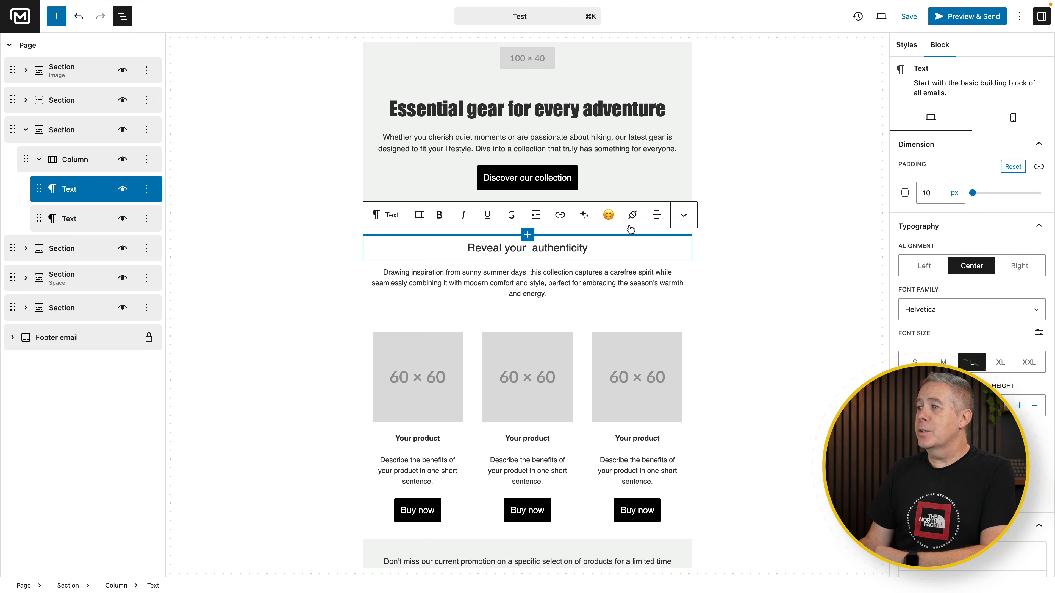
Step: Insert the Company personalization tag into the email's text block
left_click(632, 215)
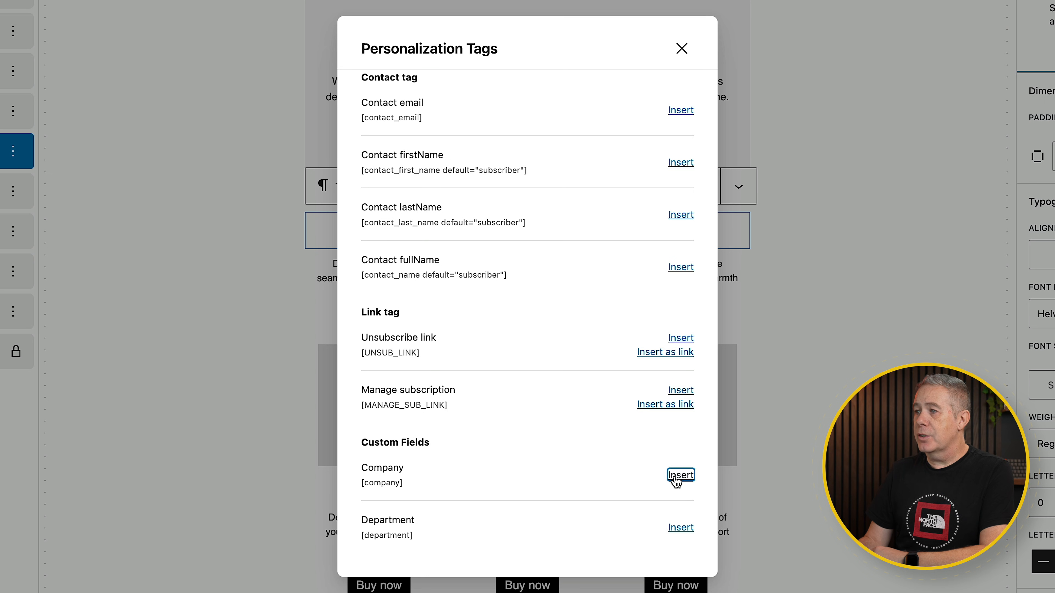
left_click(680, 475)
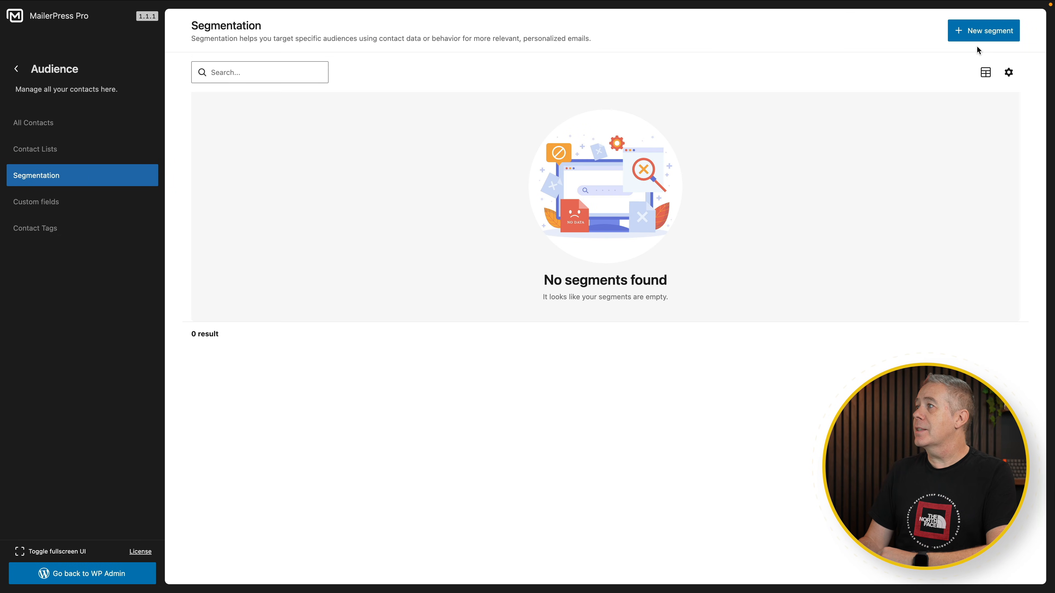
Step: Start a new segment named Google with a Custom Field condition
left_click(983, 30)
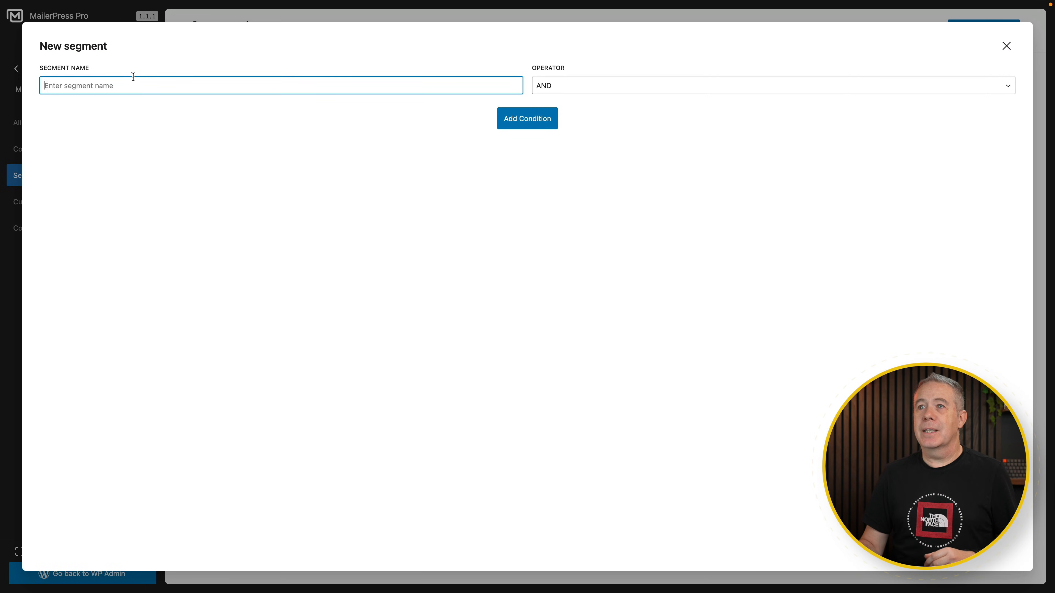
type("Google")
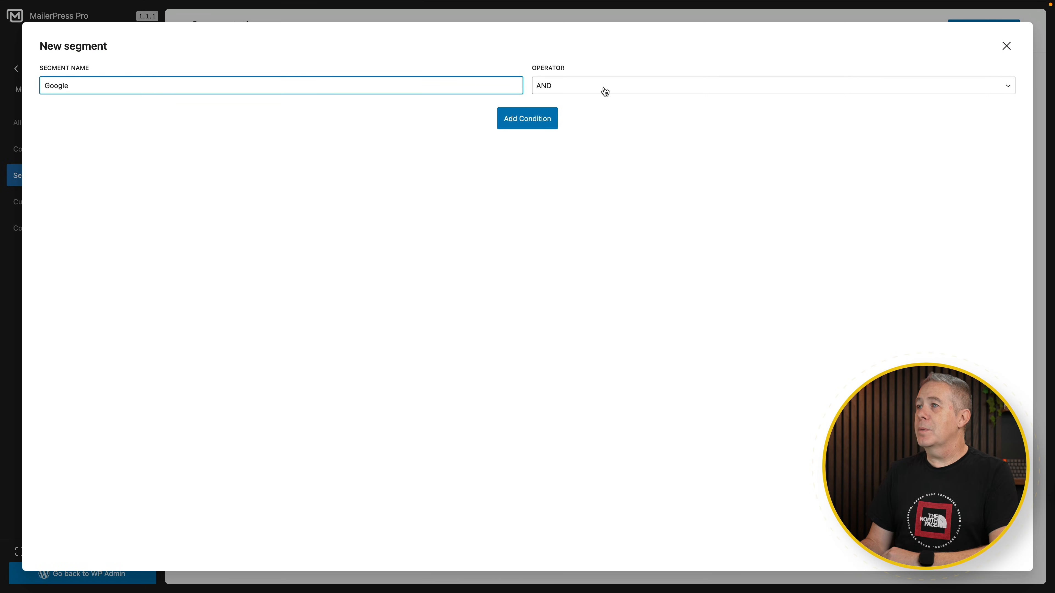
left_click(528, 119)
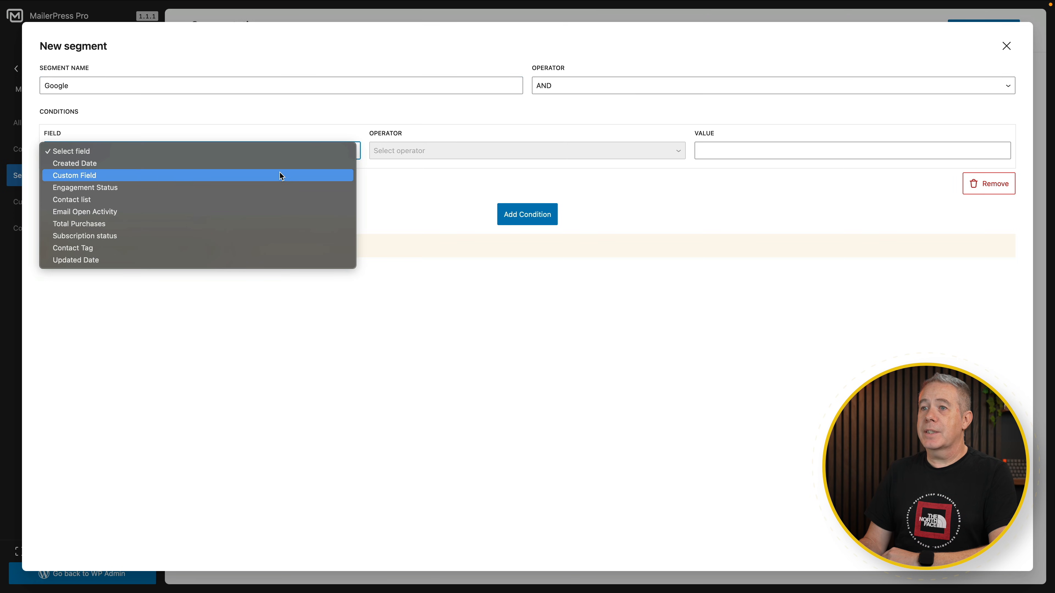
left_click(74, 175)
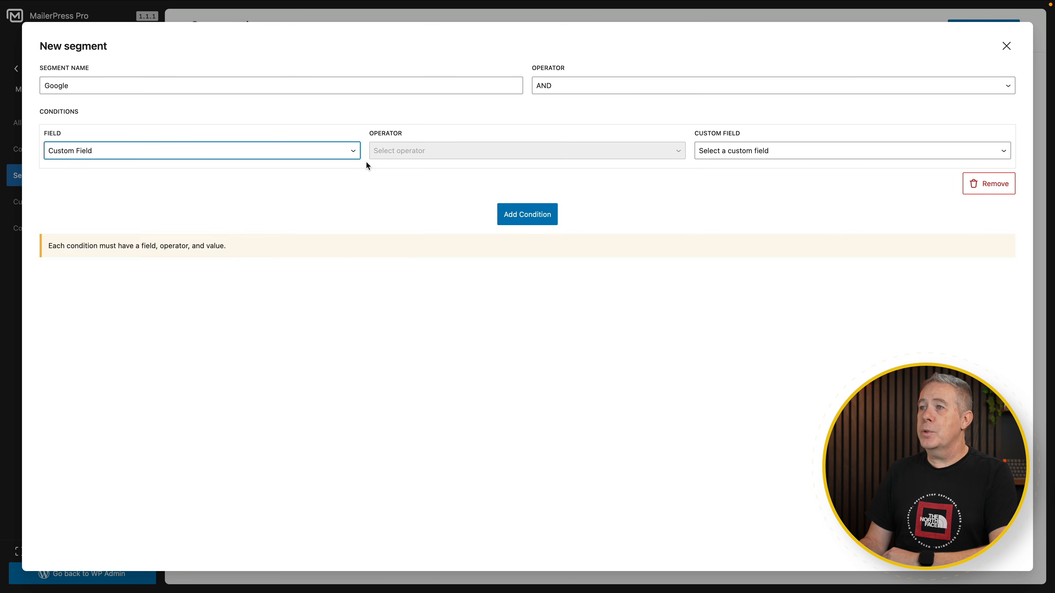
Step: Set the condition to Company equals Google and save the segment
left_click(851, 151)
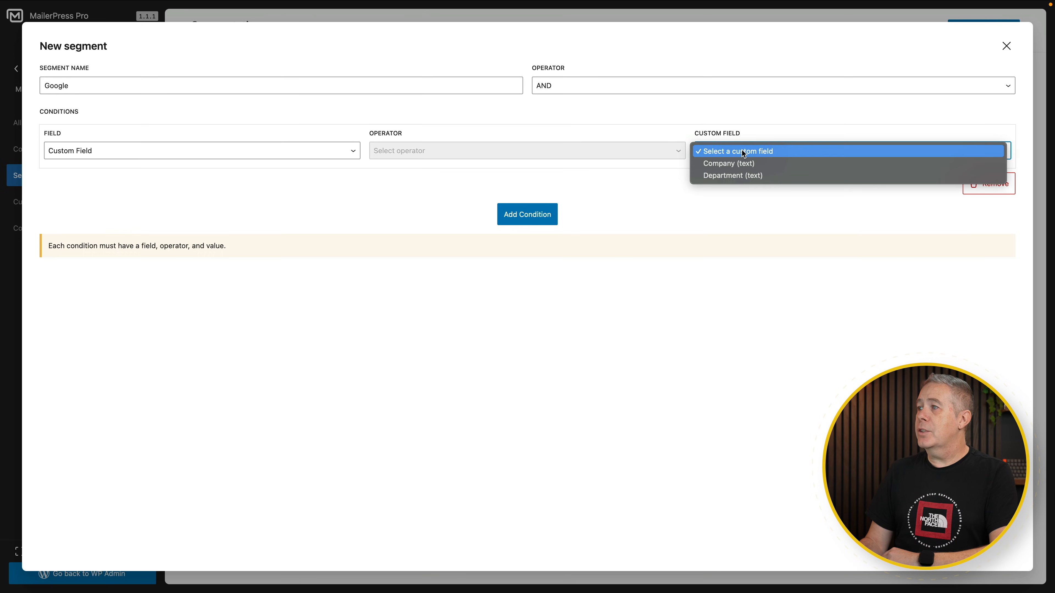
left_click(729, 164)
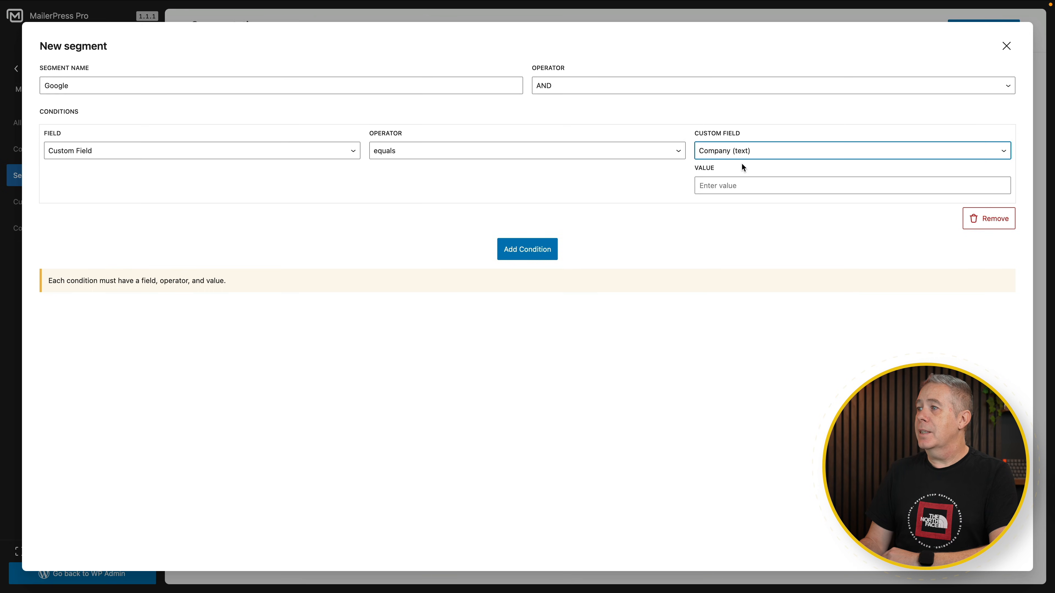
left_click(852, 189)
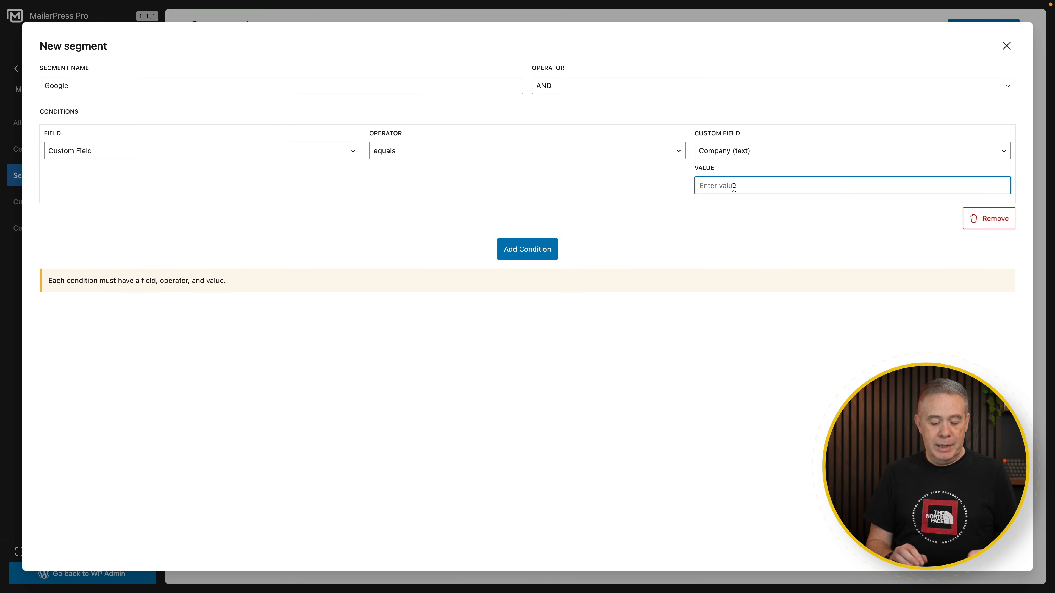
type("Google")
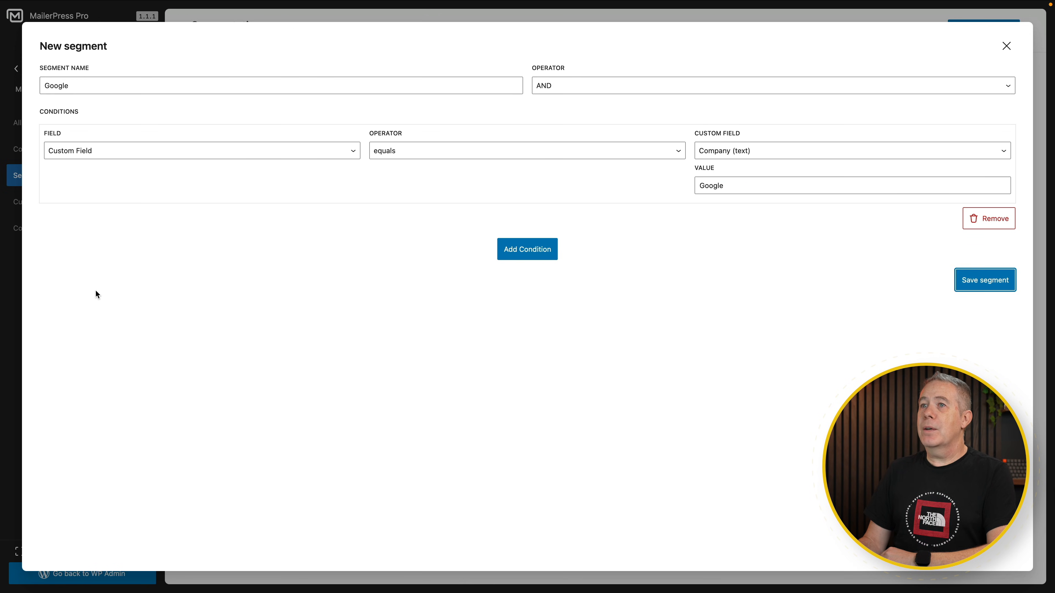
left_click(985, 280)
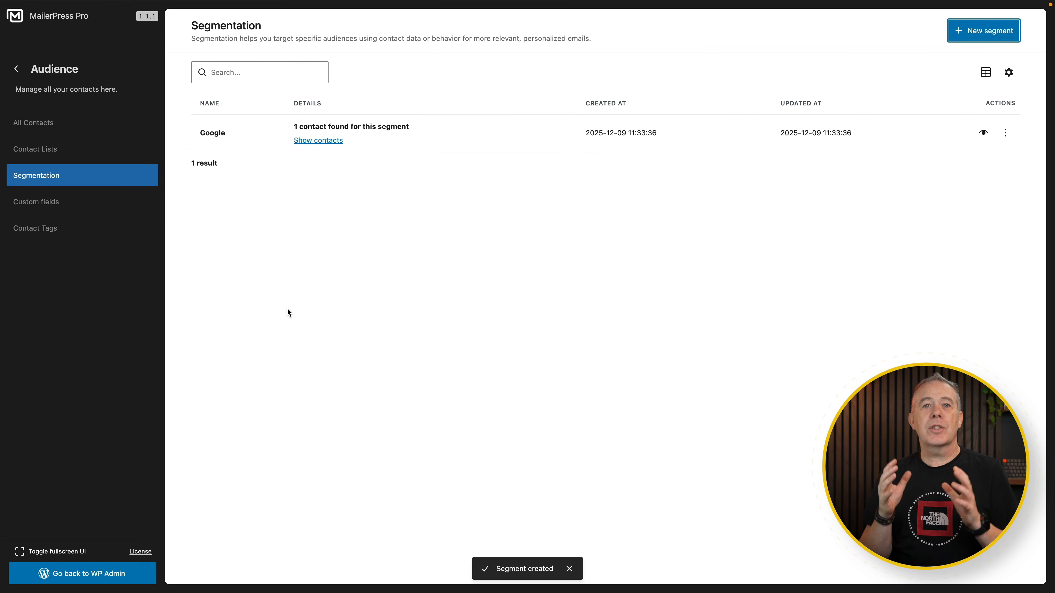